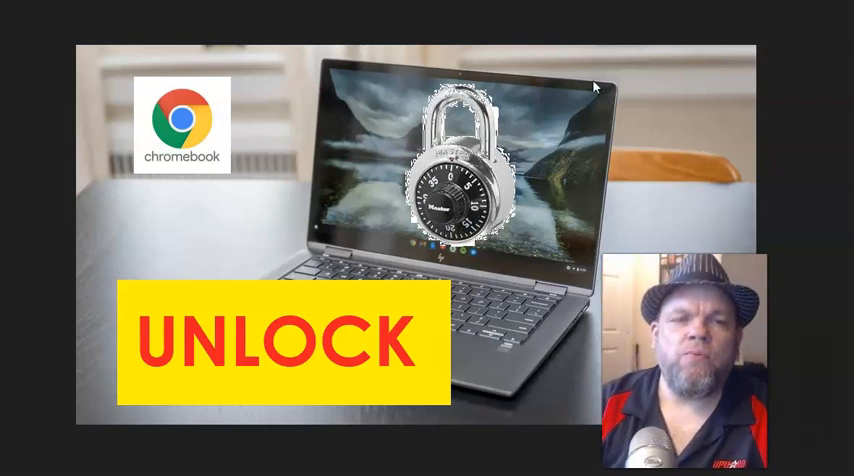
# Reach the Privacy and security page from Chrome's three-dot menu via Settings
pyautogui.click(590, 90)
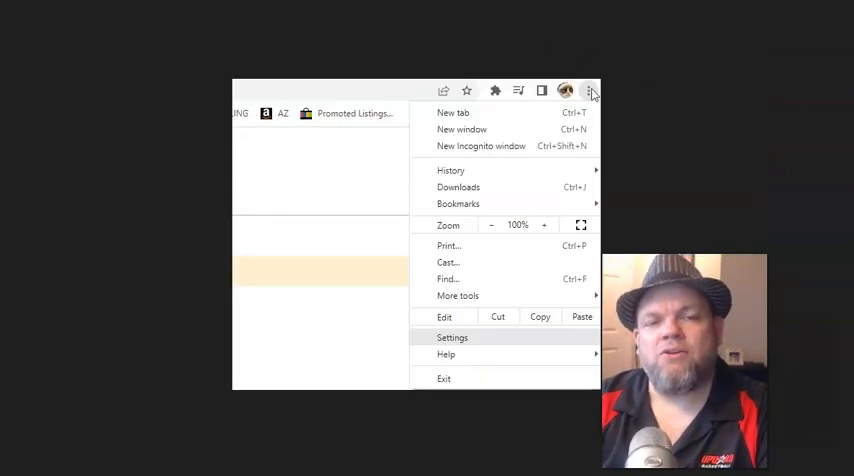
pyautogui.click(452, 336)
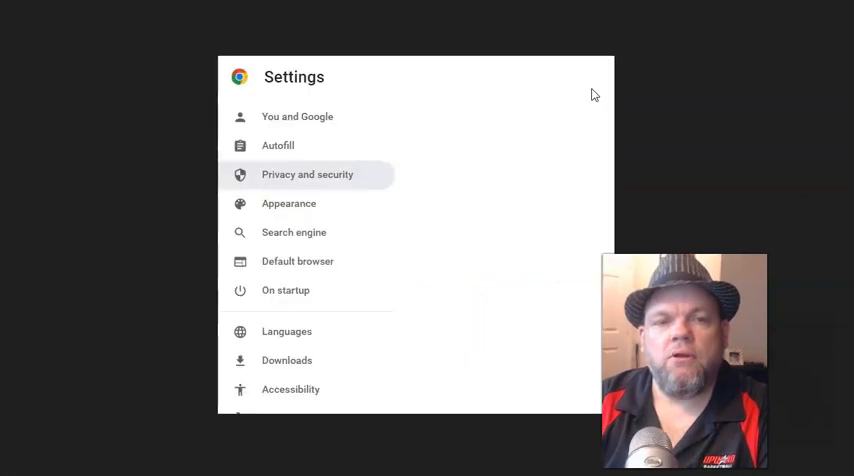
pyautogui.click(592, 90)
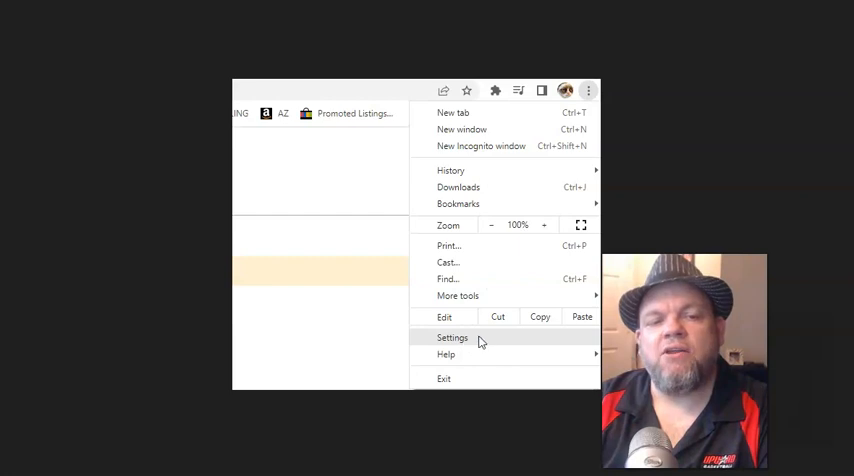
pyautogui.click(452, 336)
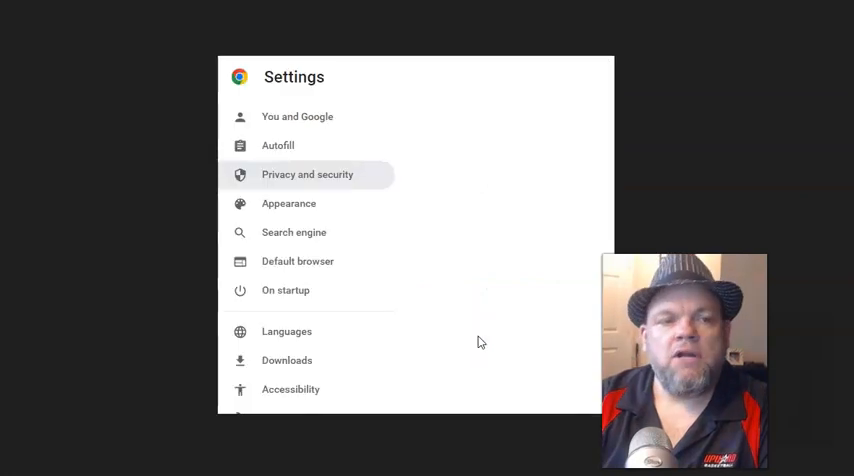
pyautogui.moveTo(364, 178)
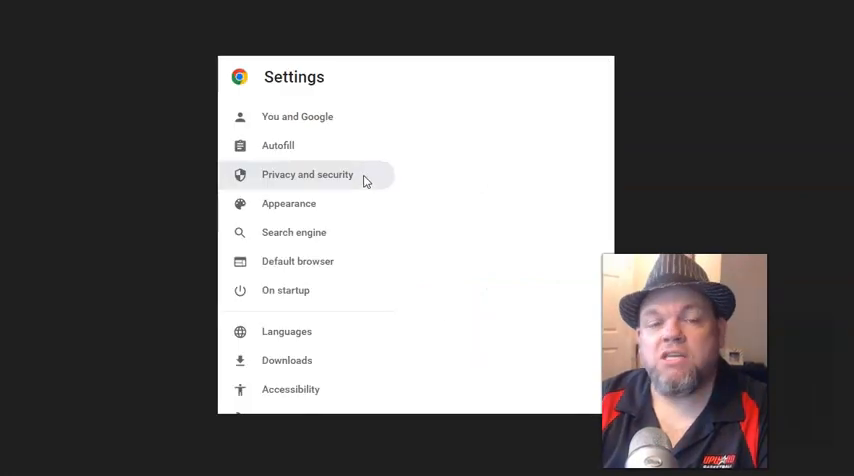
pyautogui.click(308, 174)
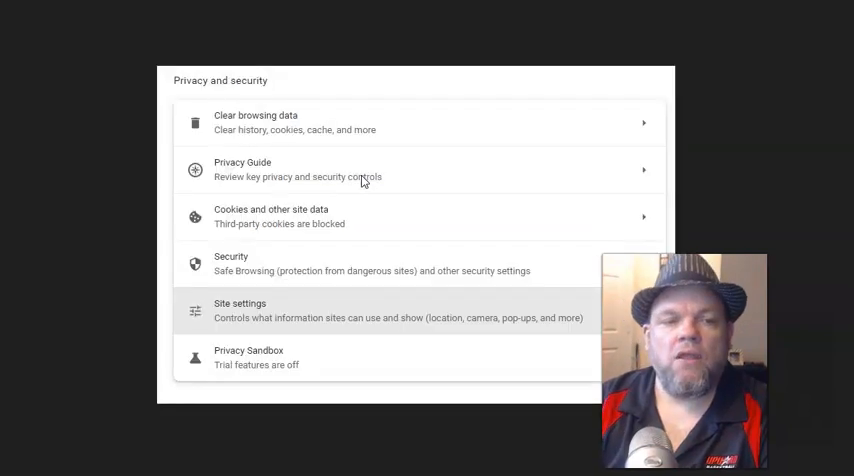
pyautogui.moveTo(340, 302)
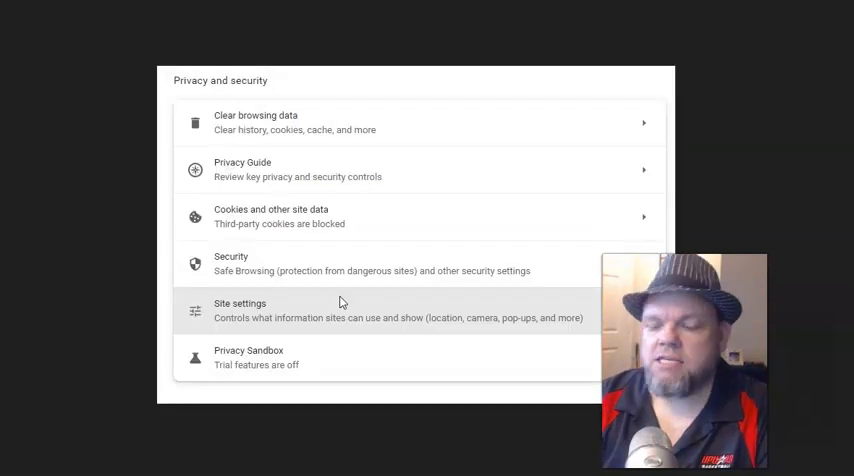
# View Site settings with all sites' stored data and a site's reset-permissions/clear-data options
pyautogui.click(240, 310)
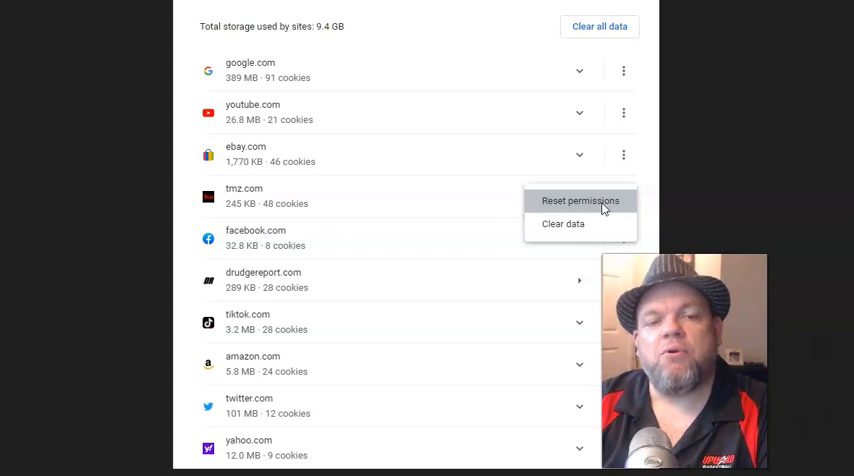
pyautogui.moveTo(576, 38)
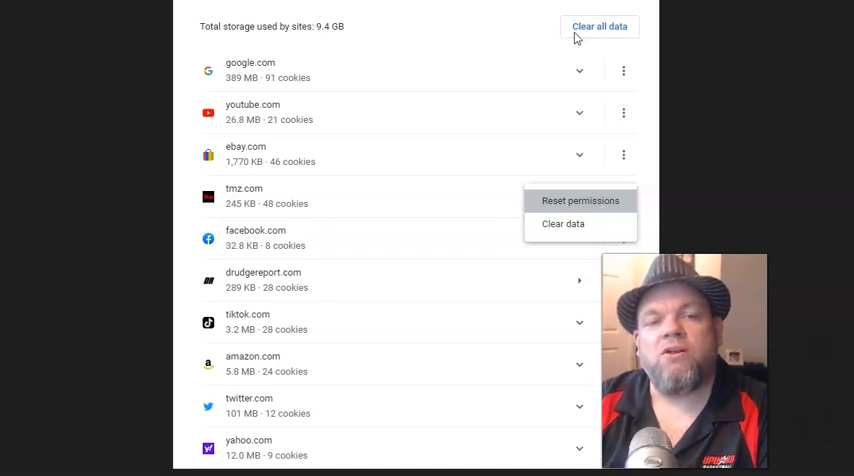
pyautogui.moveTo(412, 16)
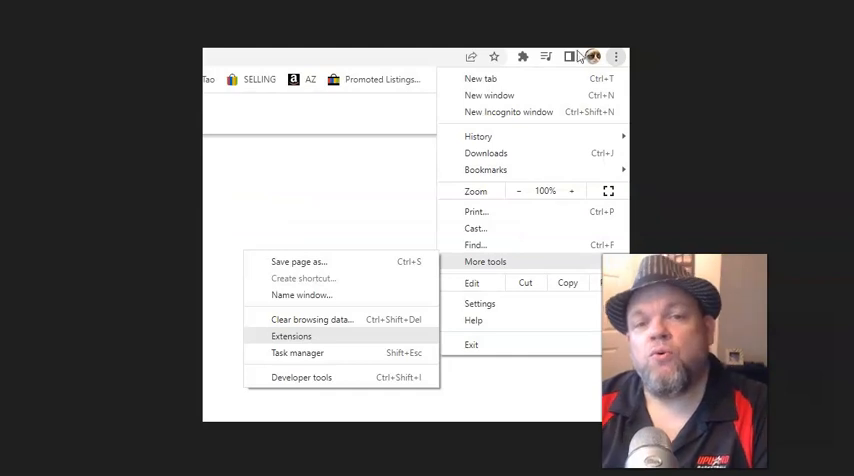
pyautogui.moveTo(592, 218)
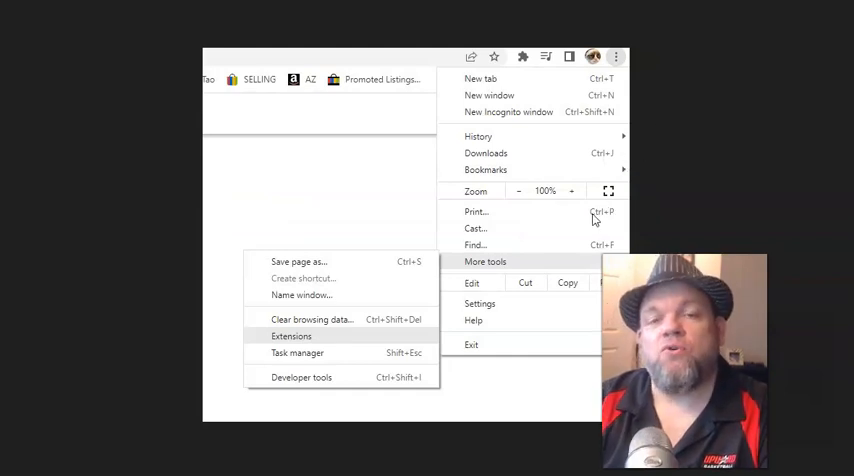
pyautogui.moveTo(458, 112)
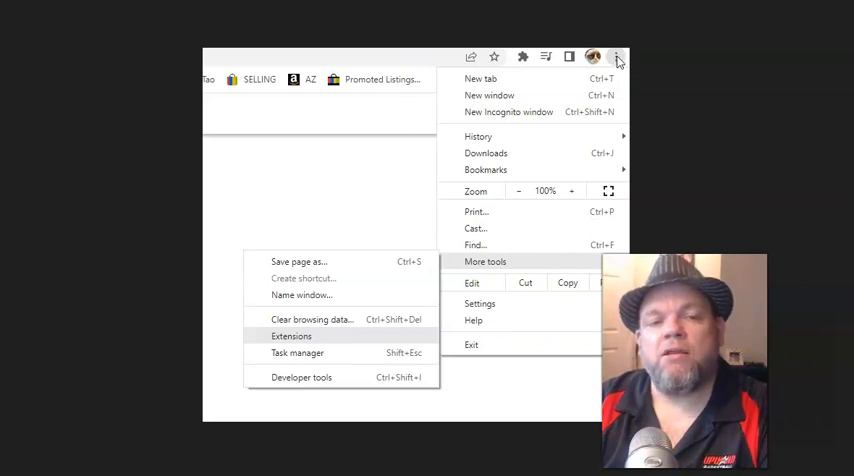
pyautogui.moveTo(396, 294)
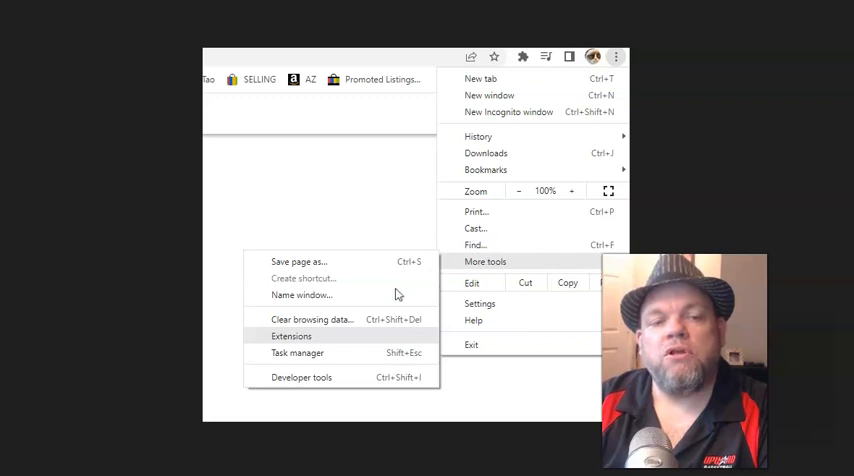
pyautogui.moveTo(316, 336)
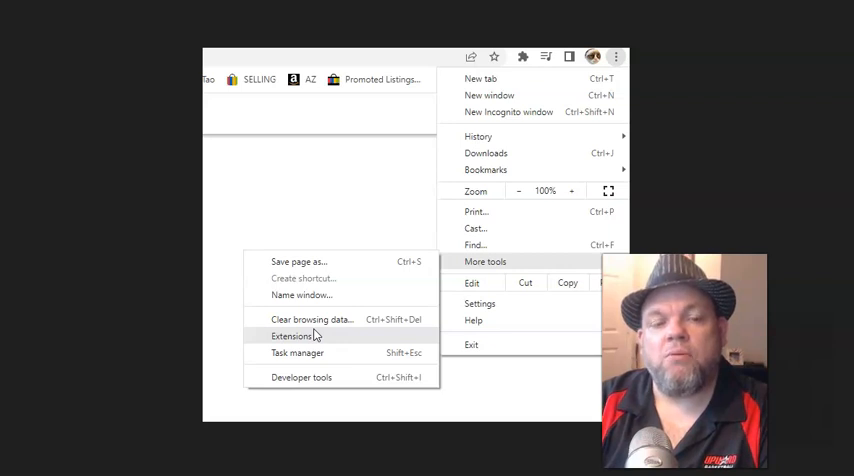
# Show the Extensions page listing AdBlock, AVG Web TuneUp and PayPal Honey
pyautogui.click(290, 336)
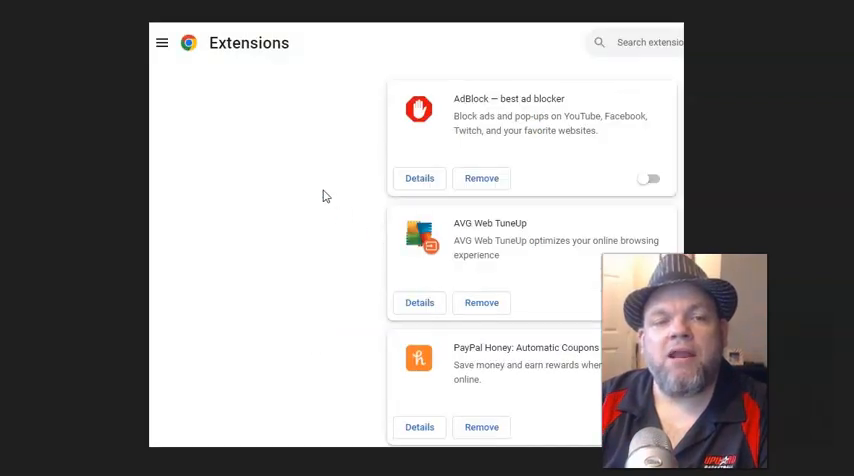
pyautogui.moveTo(524, 160)
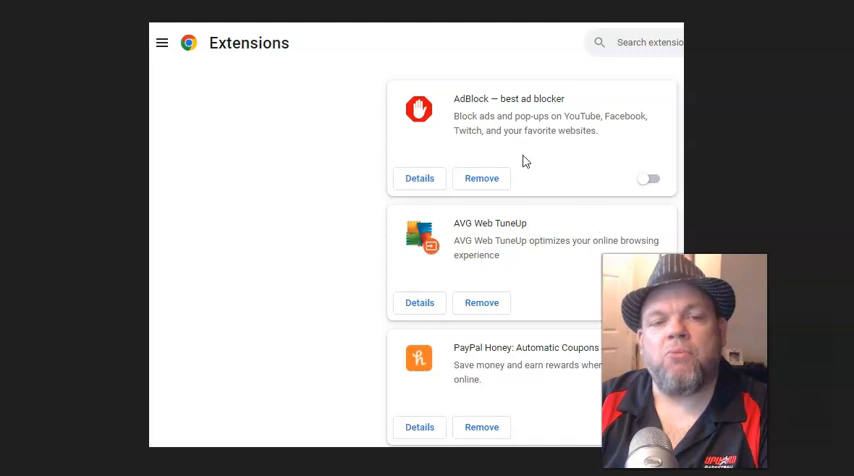
pyautogui.moveTo(242, 64)
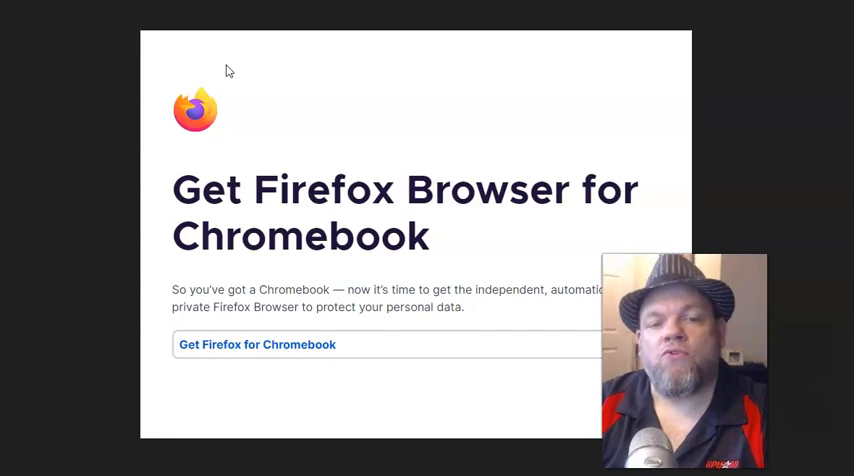
pyautogui.moveTo(416, 190)
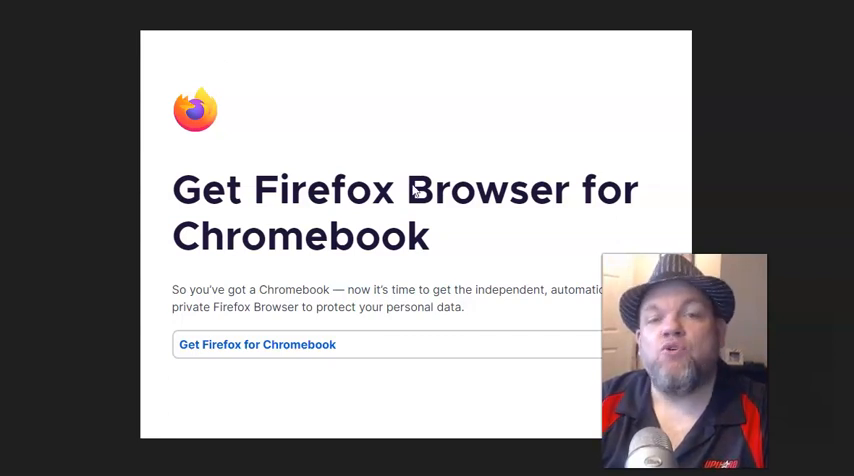
pyautogui.moveTo(382, 212)
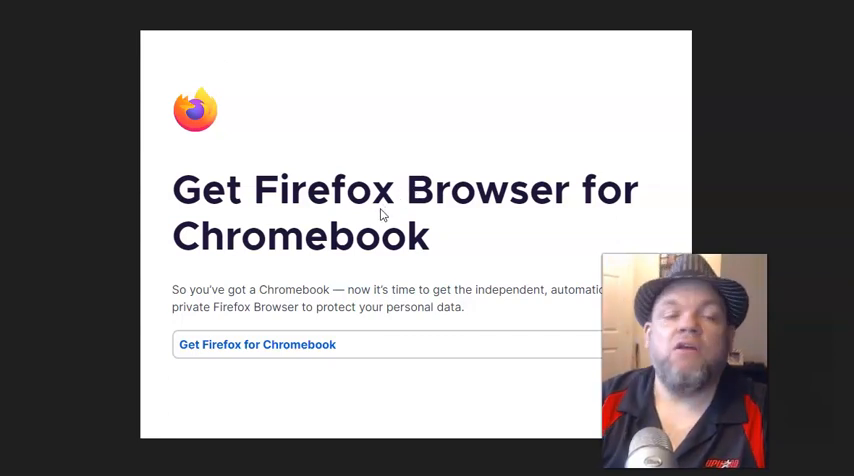